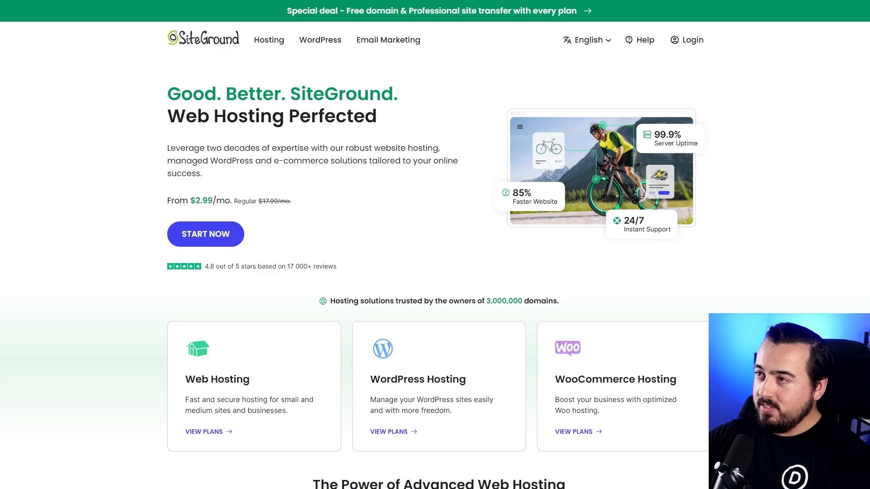
- Scroll the SiteGround homepage down to the StartUp, GrowBig and GoGeek pricing table
scroll(down, 3)
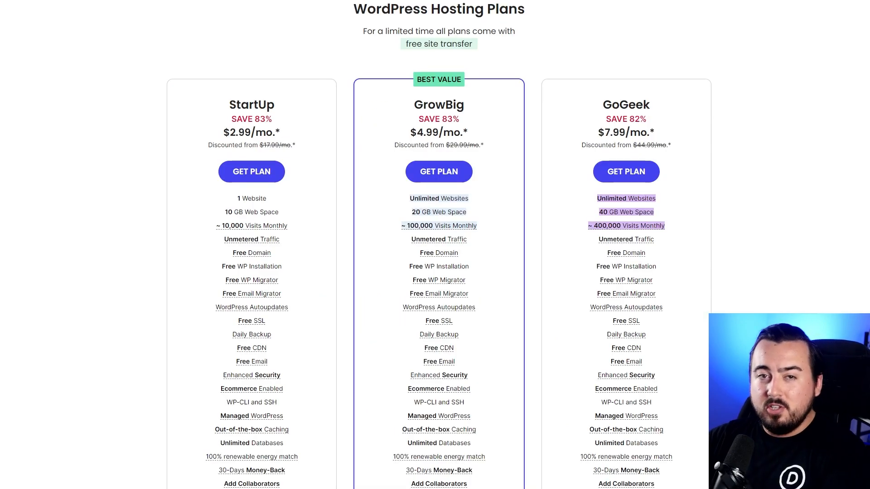
mouse_move(150, 15)
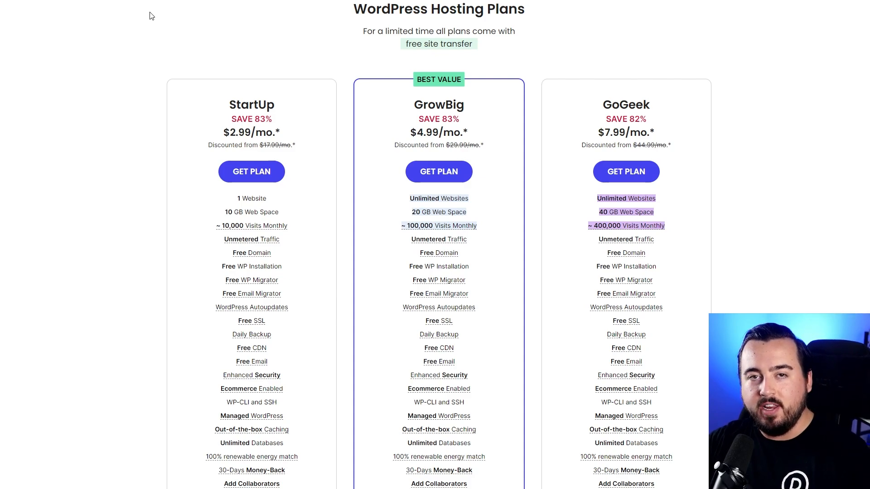
mouse_move(251, 172)
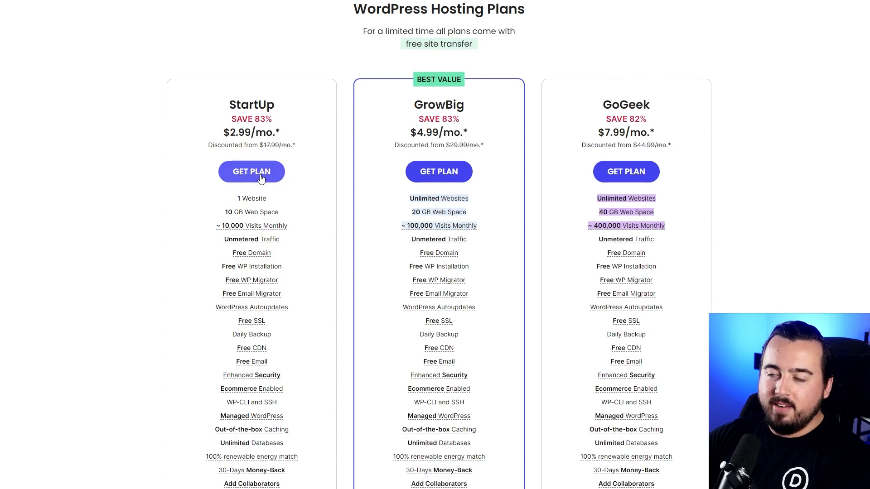
- Order the StartUp plan with a new domain and submit the payment with Pay Now
click(251, 171)
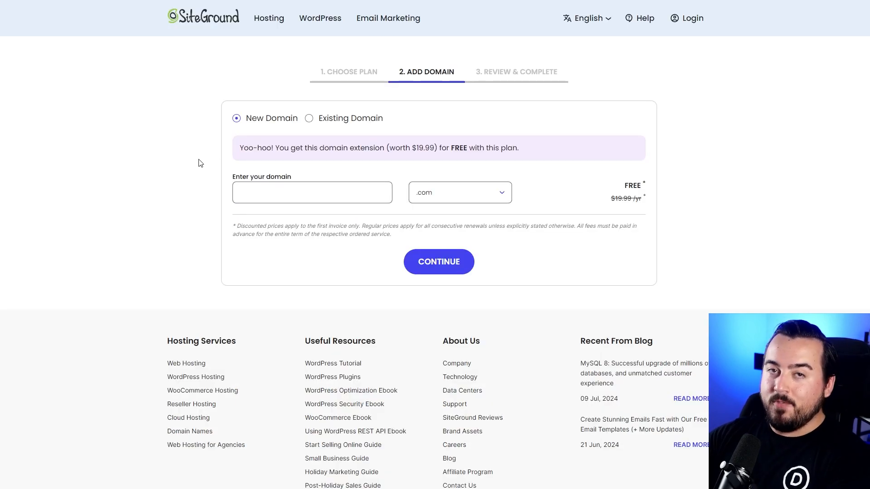
click(312, 192)
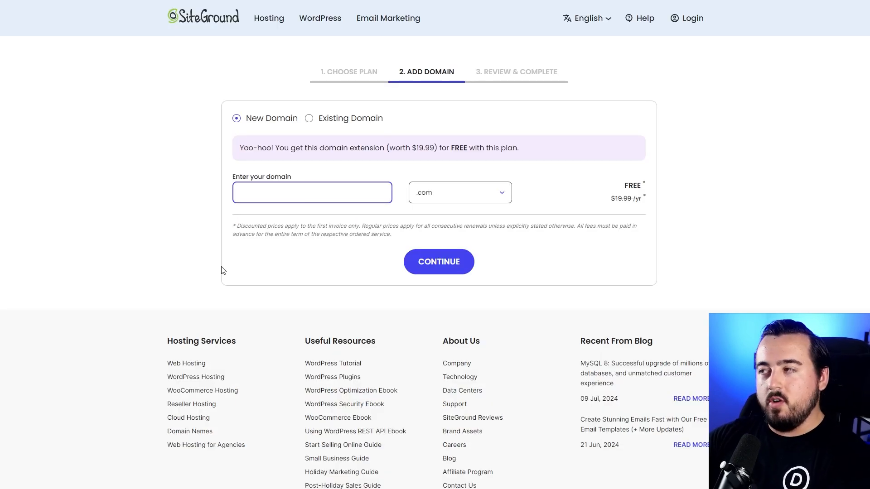
mouse_move(246, 243)
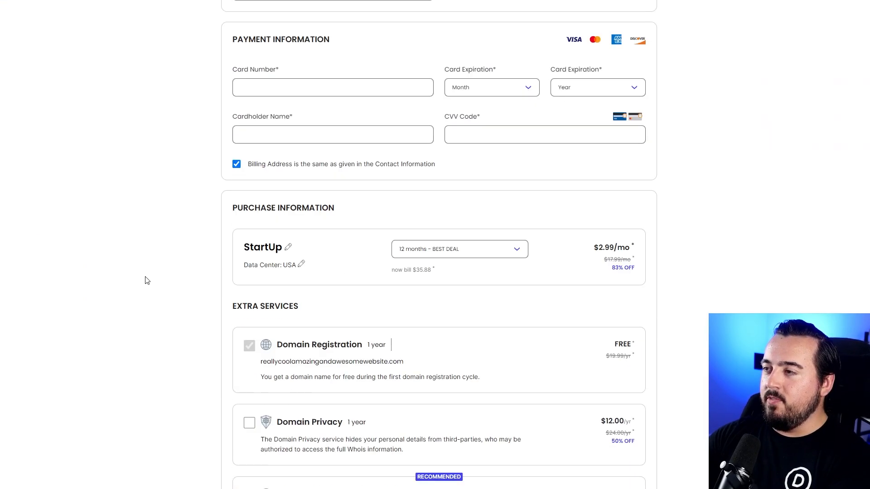
scroll(down, 3)
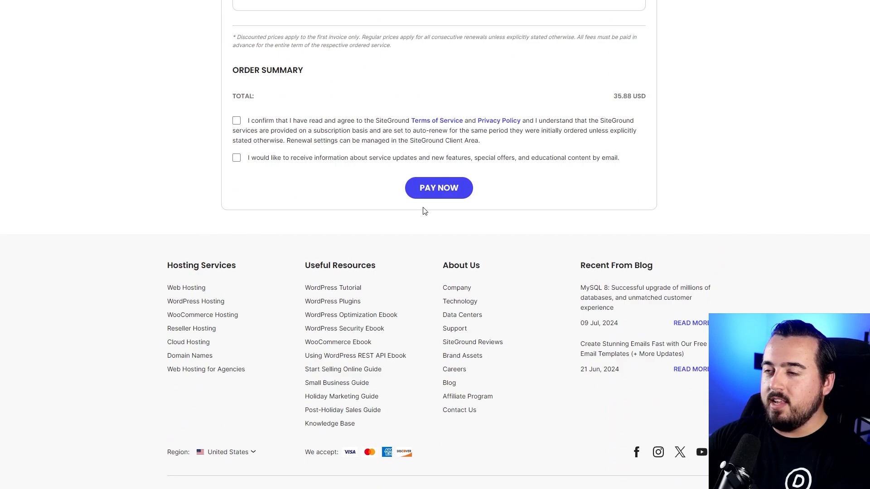
click(438, 188)
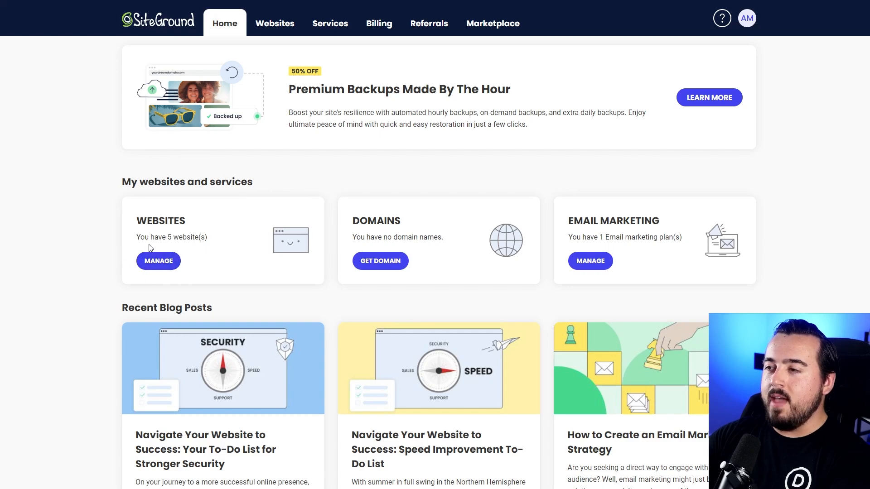
- Go to My Websites in the client area and start adding a New Website
click(273, 23)
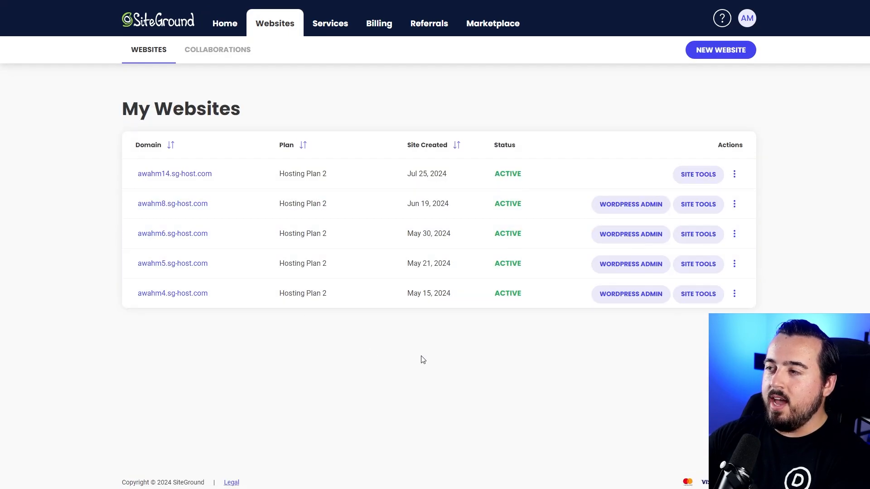
mouse_move(721, 50)
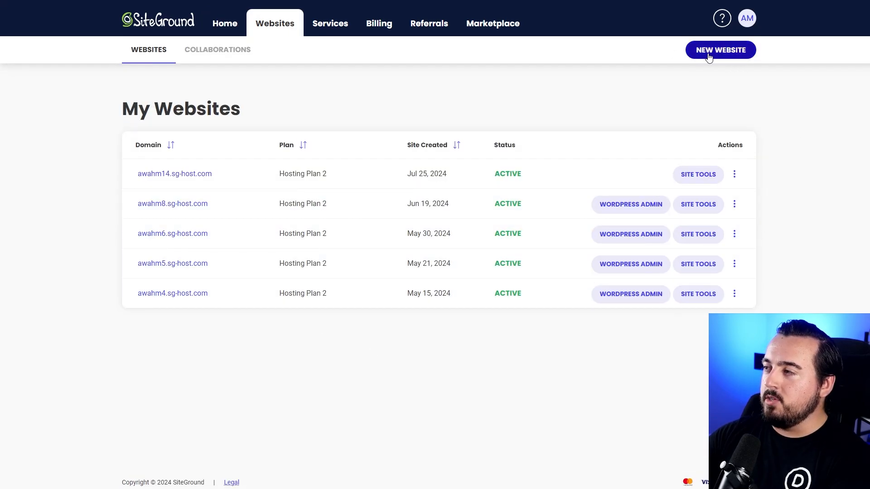
click(720, 50)
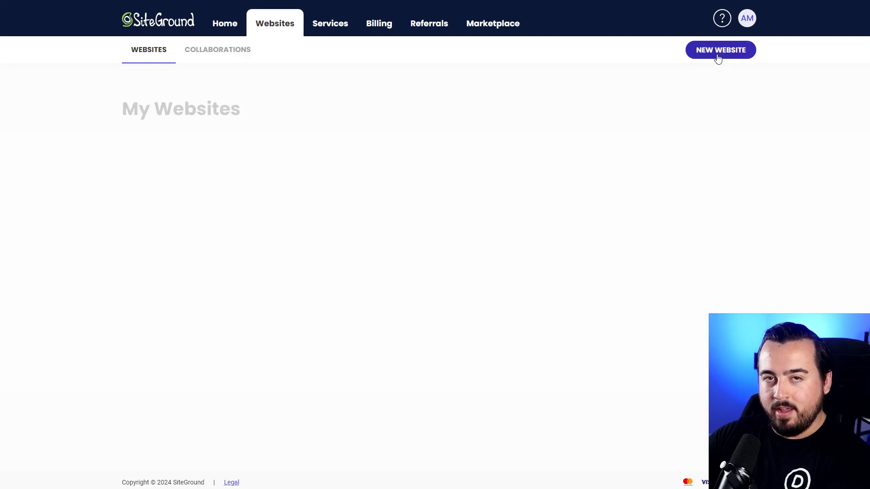
- Choose the free Temporary Domain awahm15.sg-host.com for the new website
click(721, 50)
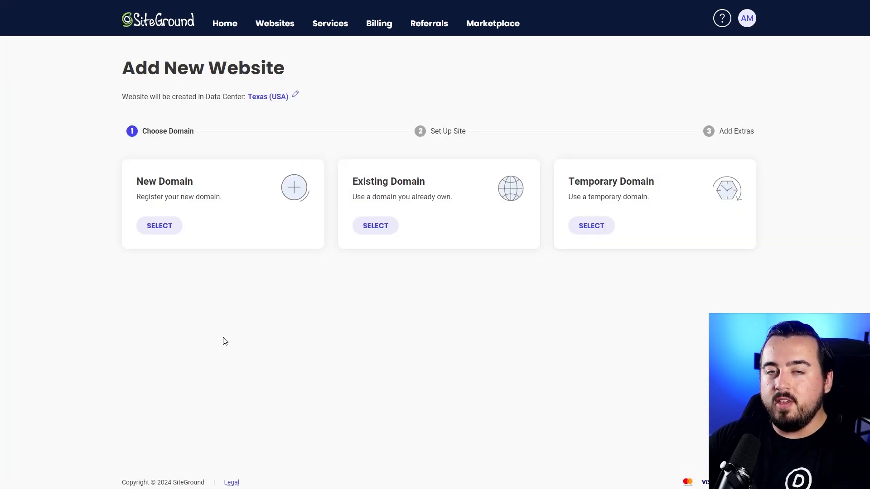
mouse_move(221, 351)
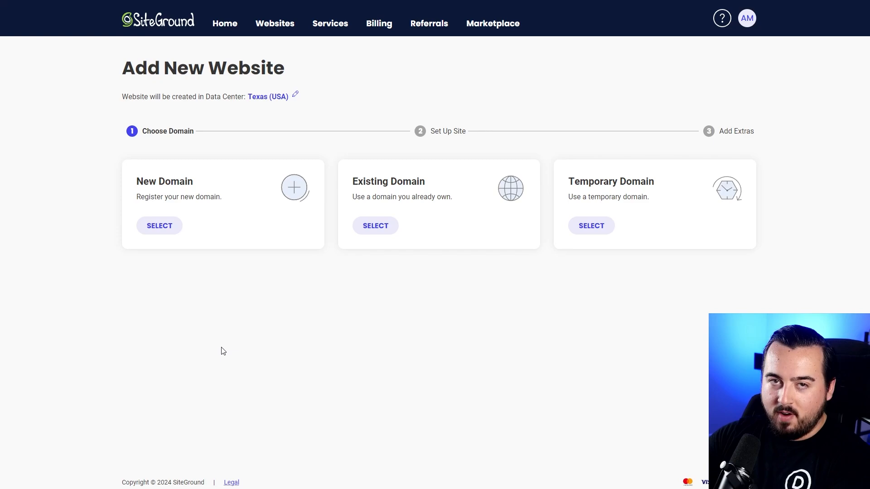
mouse_move(366, 187)
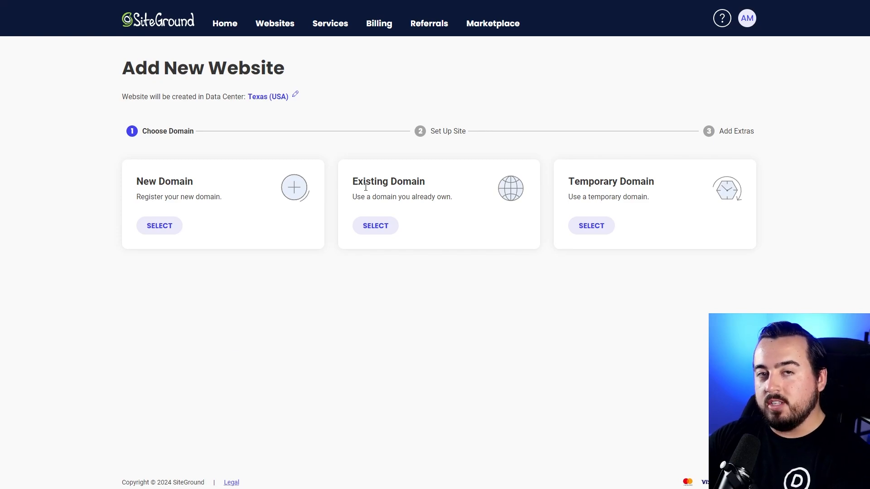
mouse_move(384, 195)
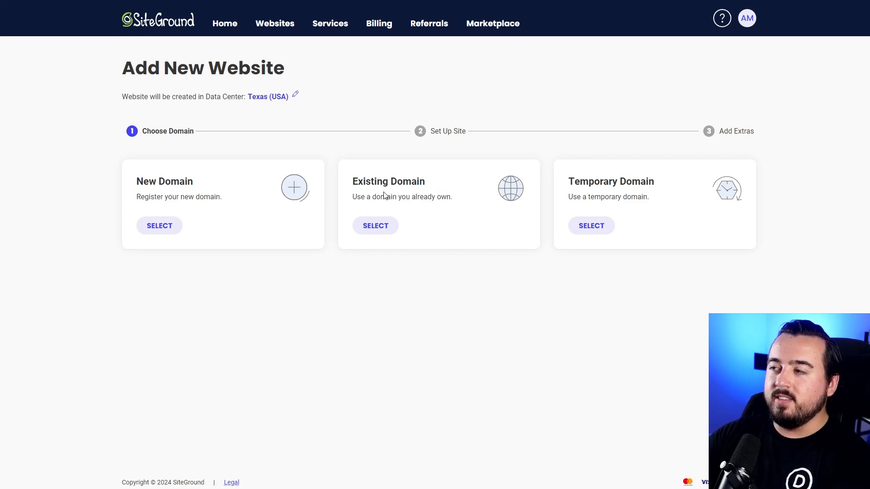
mouse_move(435, 257)
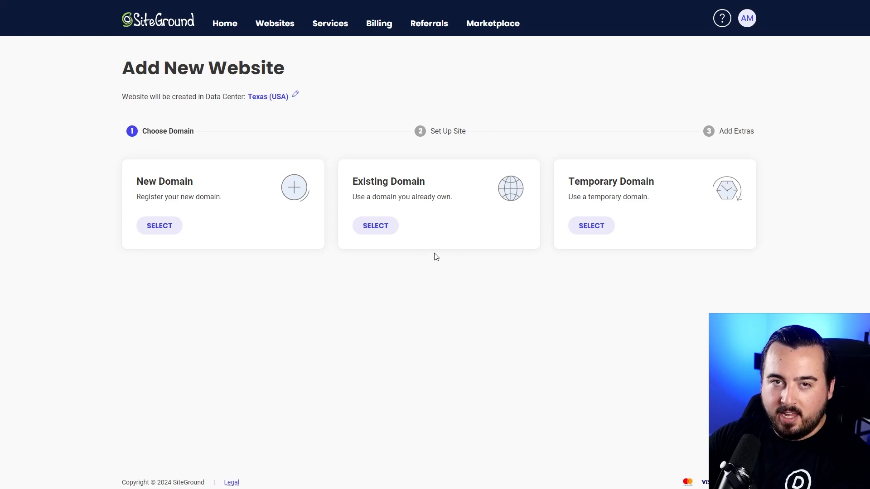
mouse_move(628, 213)
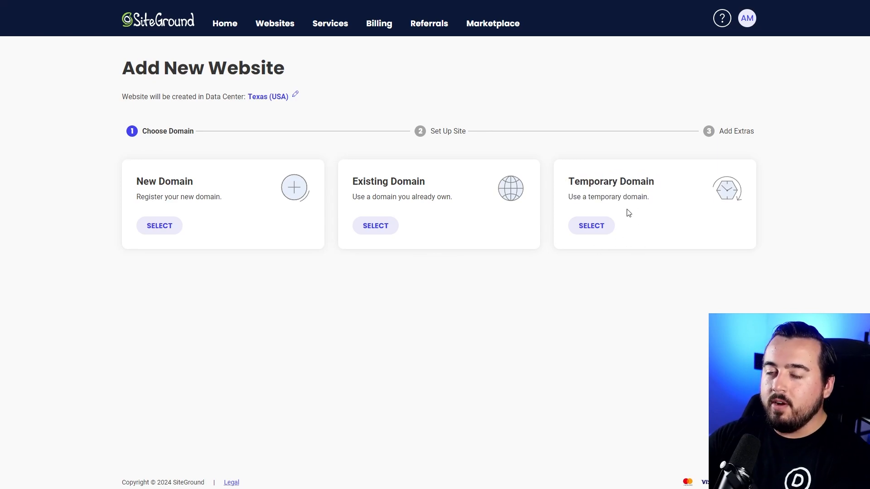
mouse_move(500, 216)
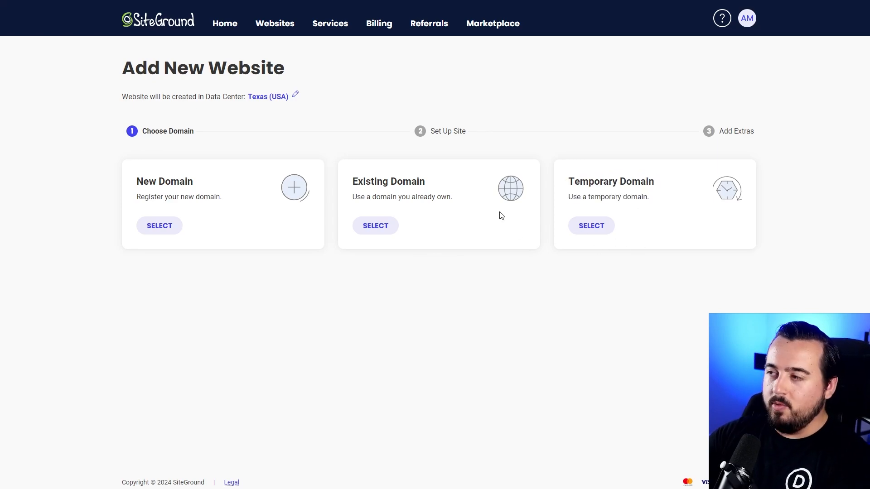
click(591, 226)
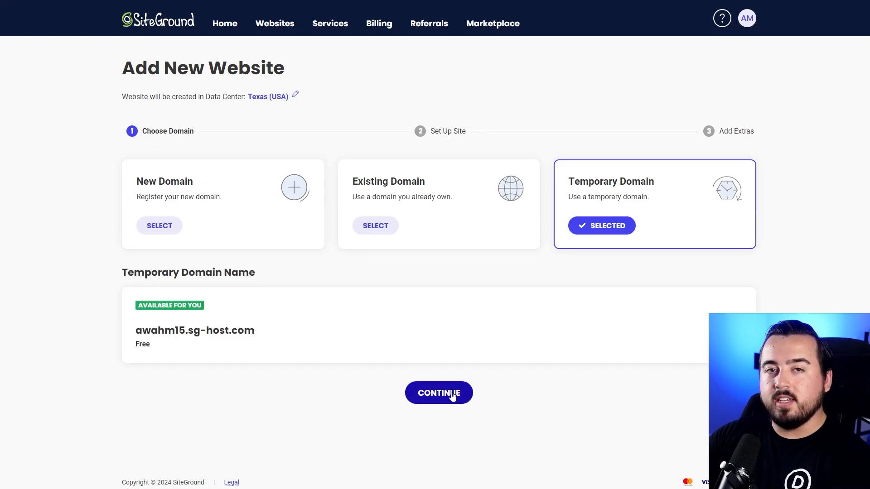
- Continue to Set Up Site, choose Start New Website and select WordPress as the application
click(439, 392)
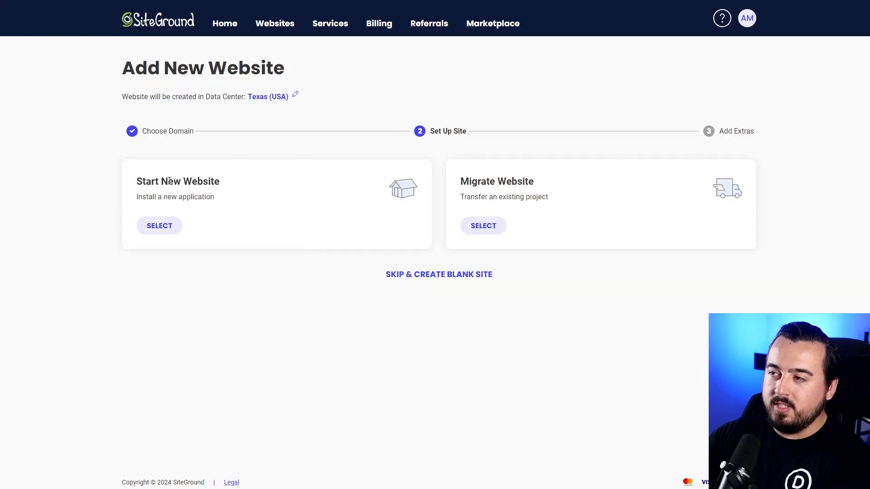
mouse_move(560, 239)
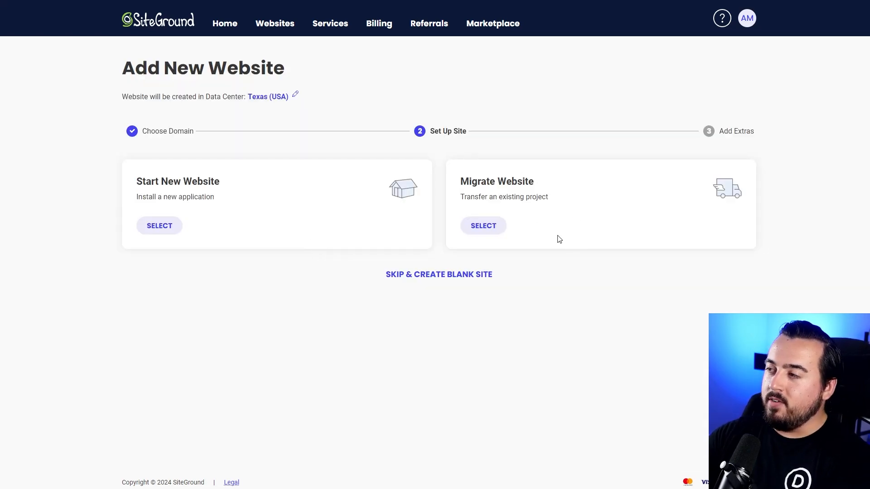
mouse_move(562, 354)
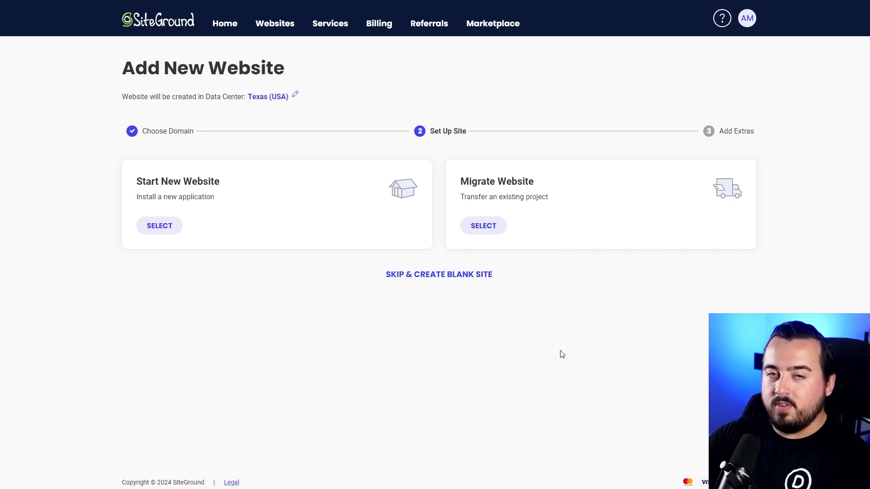
click(159, 226)
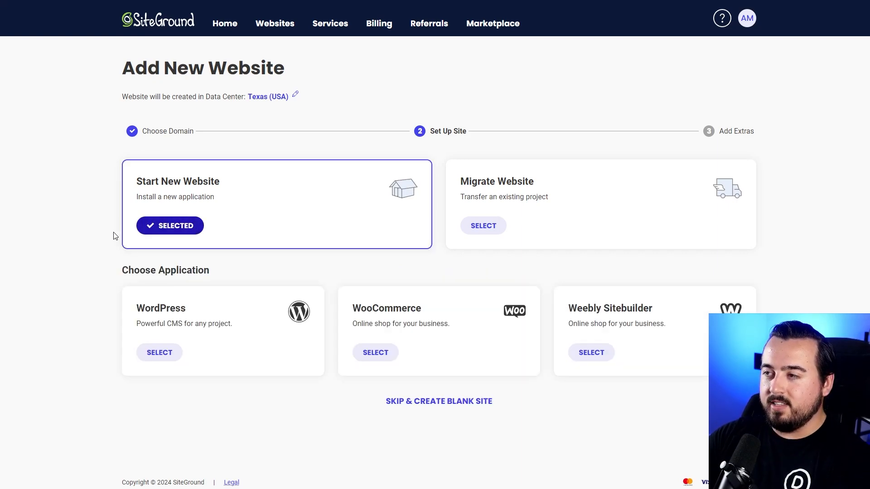
mouse_move(75, 264)
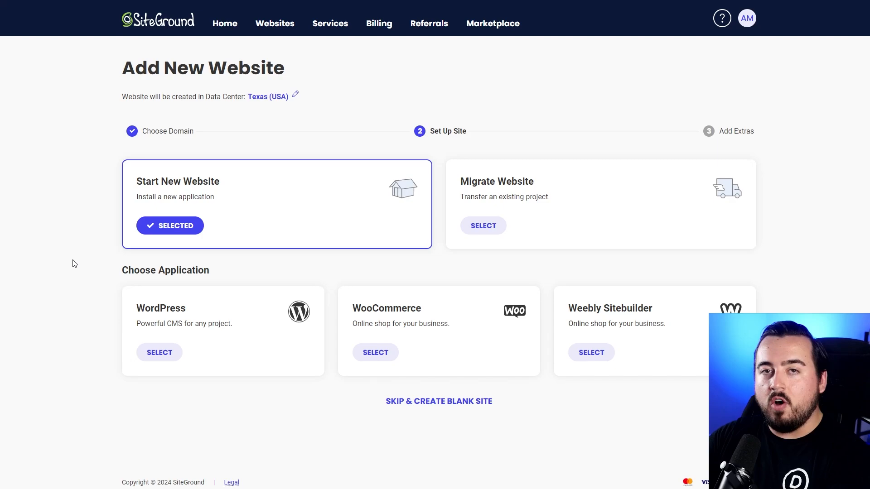
mouse_move(71, 257)
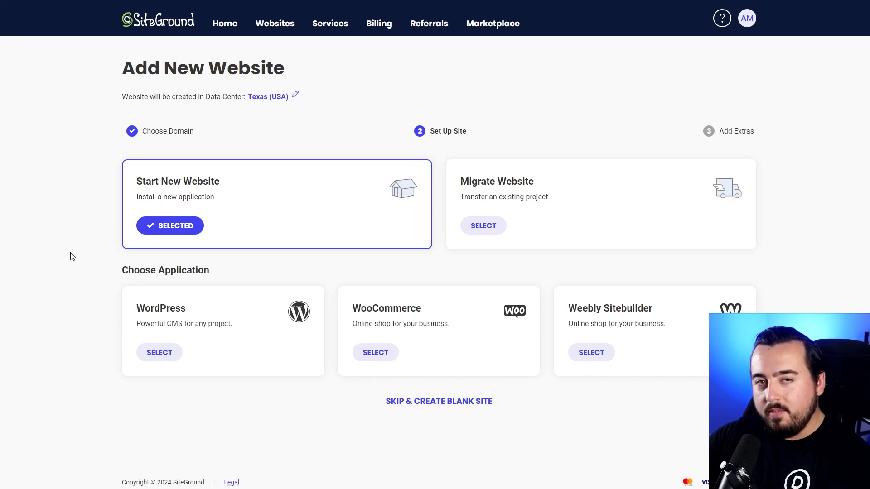
mouse_move(67, 279)
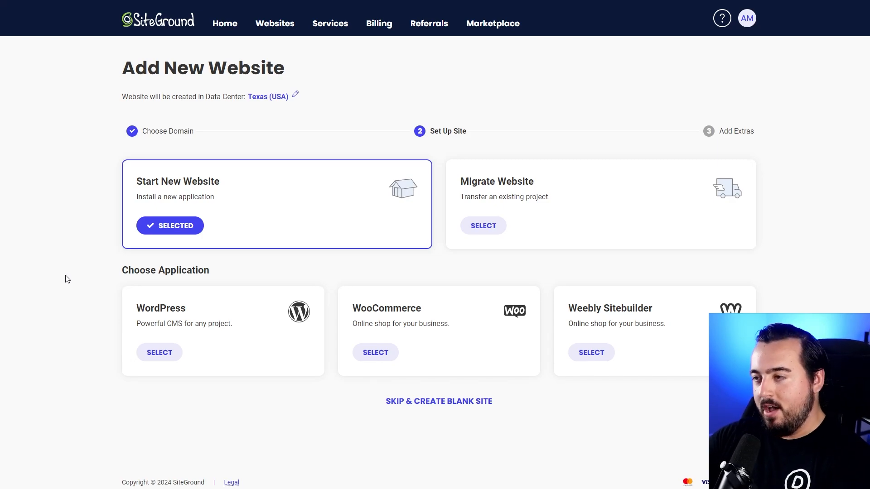
click(159, 352)
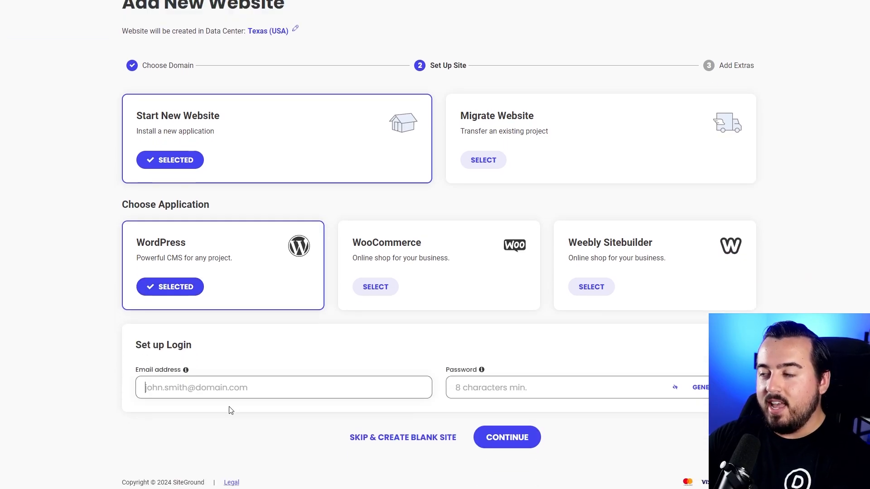
- Decline the Site Scanner offer and Finish without Premium Backup or Premium CDN
click(506, 437)
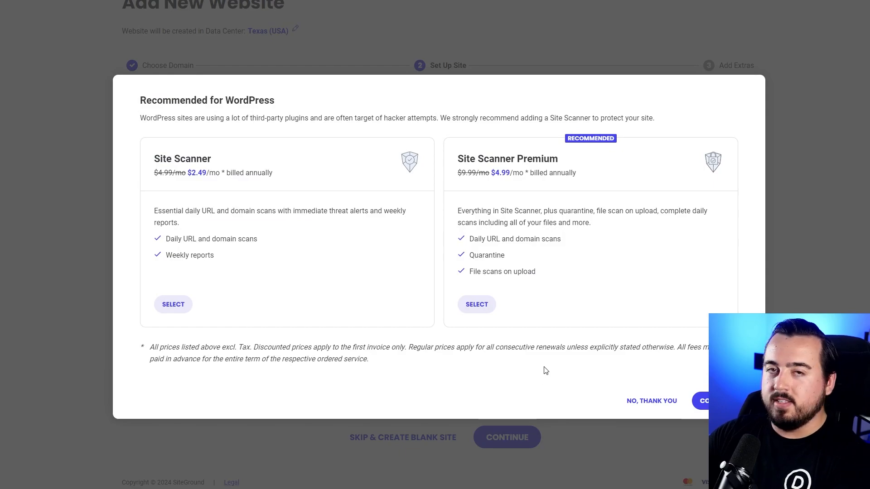
mouse_move(652, 401)
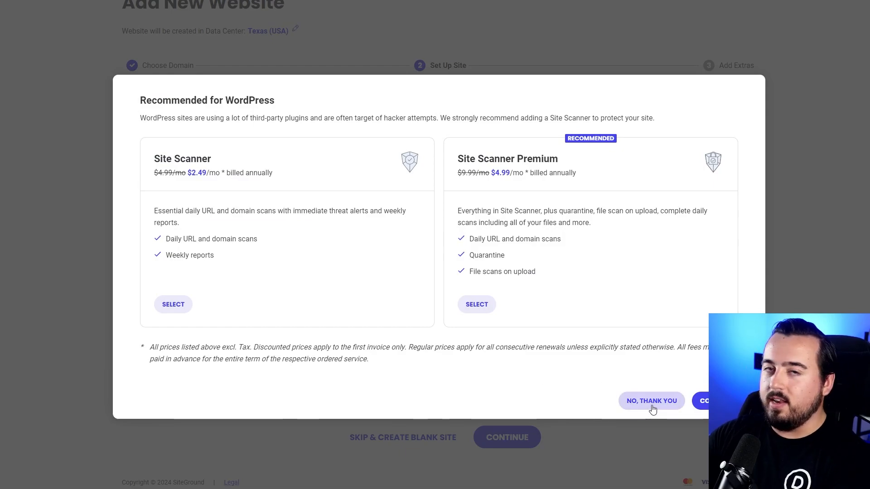
click(650, 401)
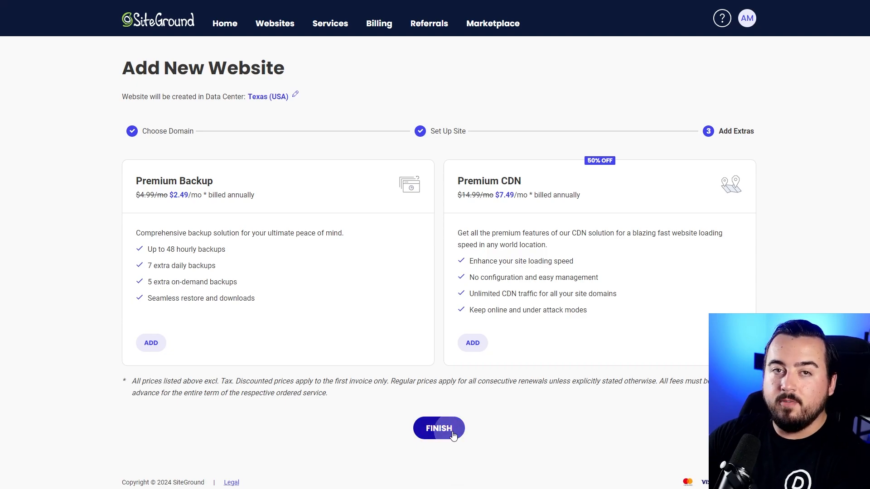
click(439, 429)
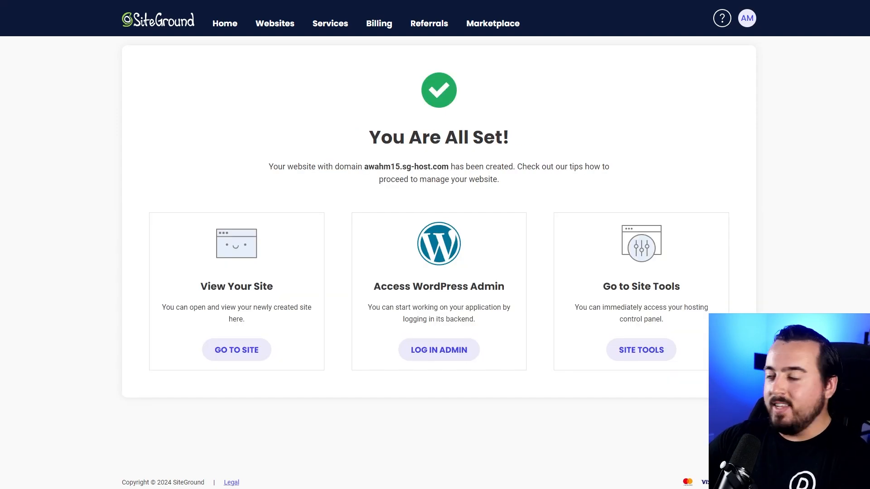
mouse_move(332, 348)
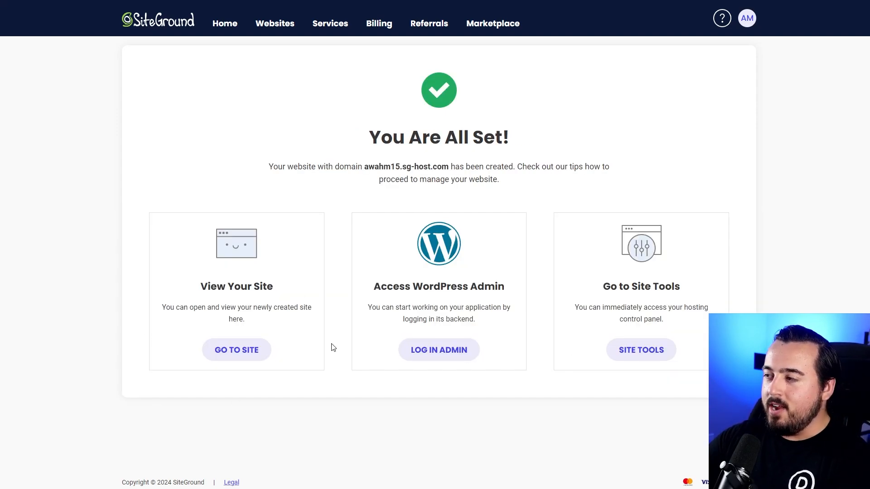
mouse_move(499, 379)
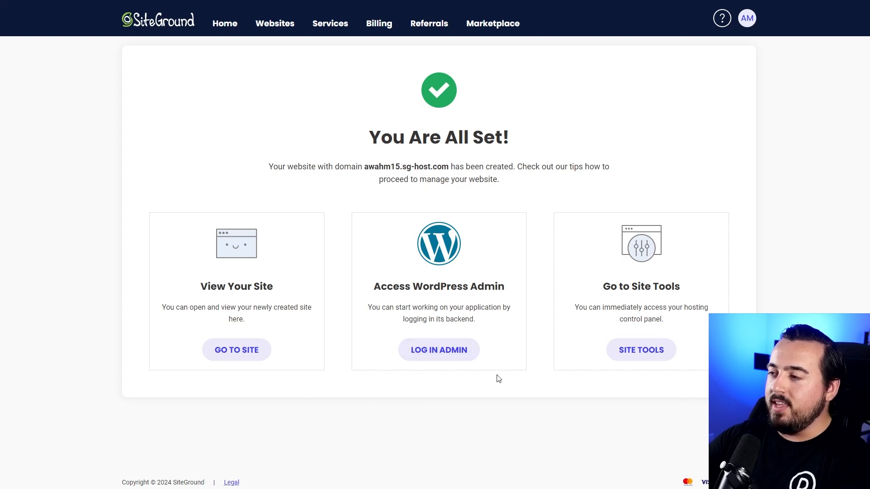
mouse_move(439, 349)
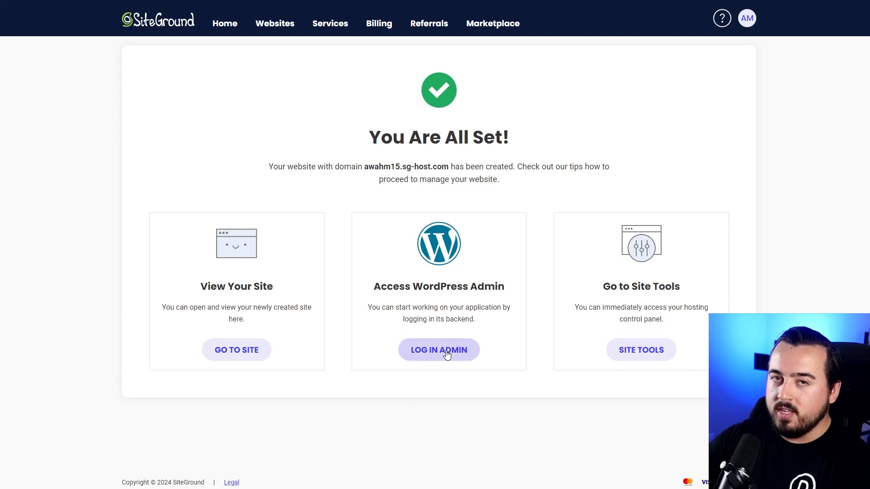
- Log into the WordPress admin of awahm15.sg-host.com from the You Are All Set page
click(439, 350)
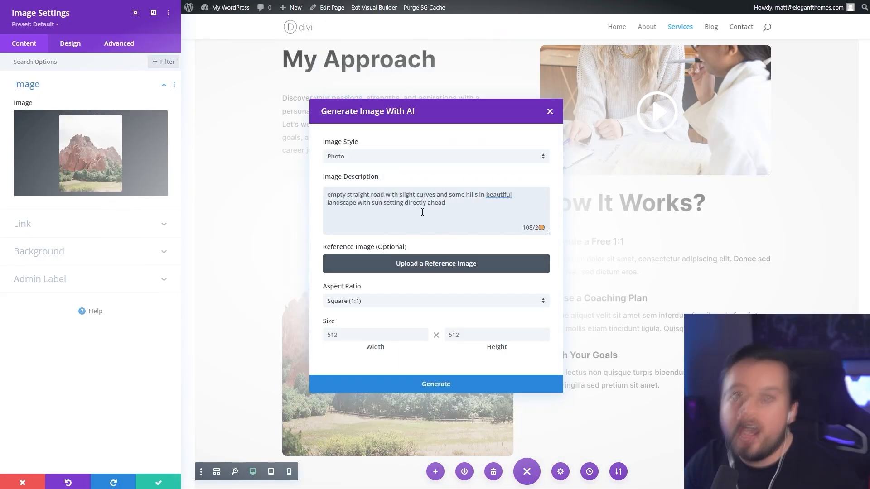
- Generate AI images of a winding sunset road and select the bottom-right result
click(436, 384)
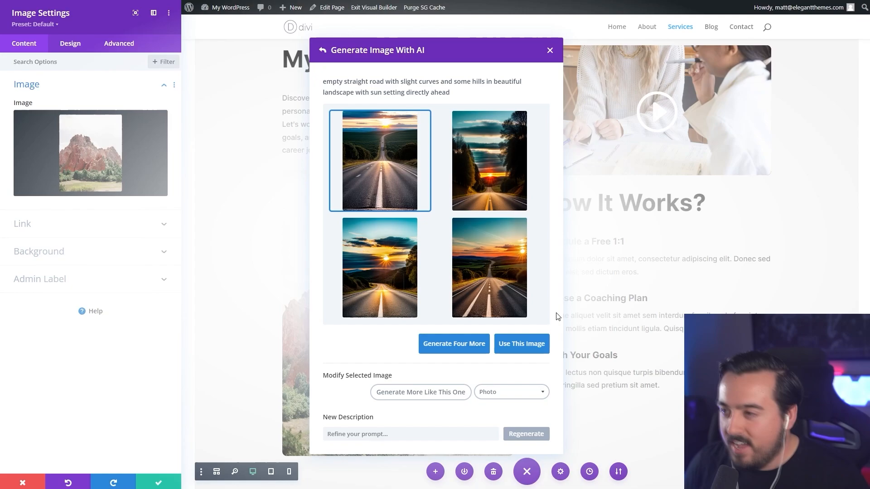
click(488, 266)
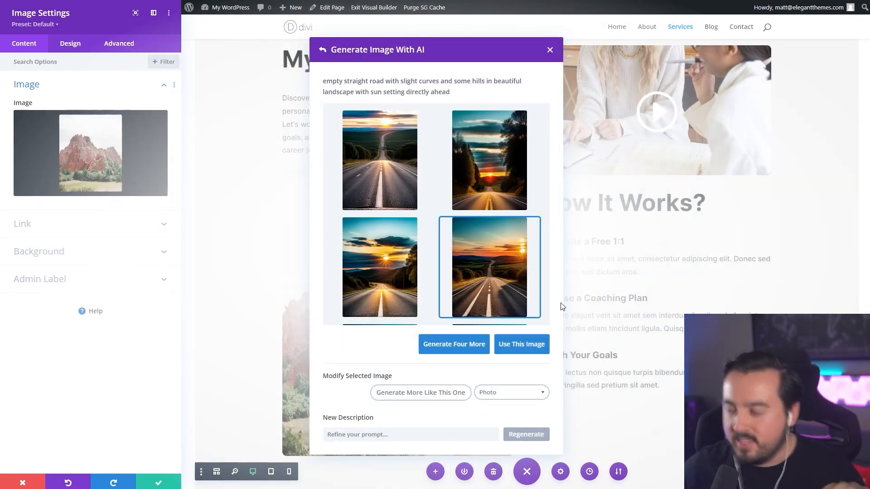